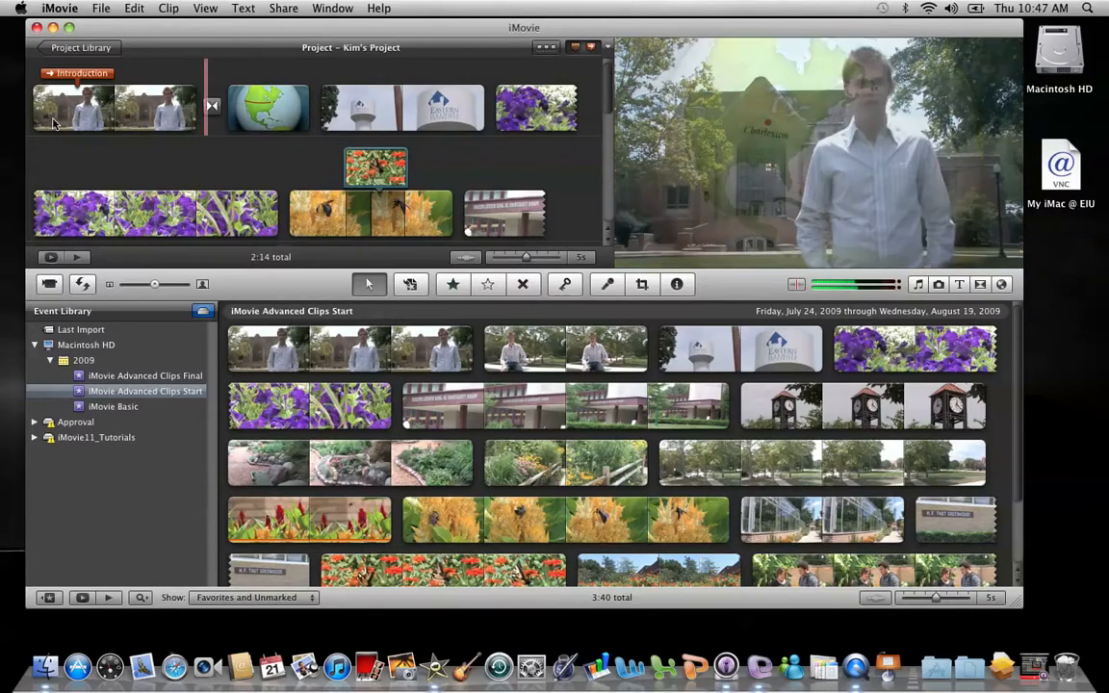
Open the action menu on the Introduction clip in Kim's Project.
left_click(268, 108)
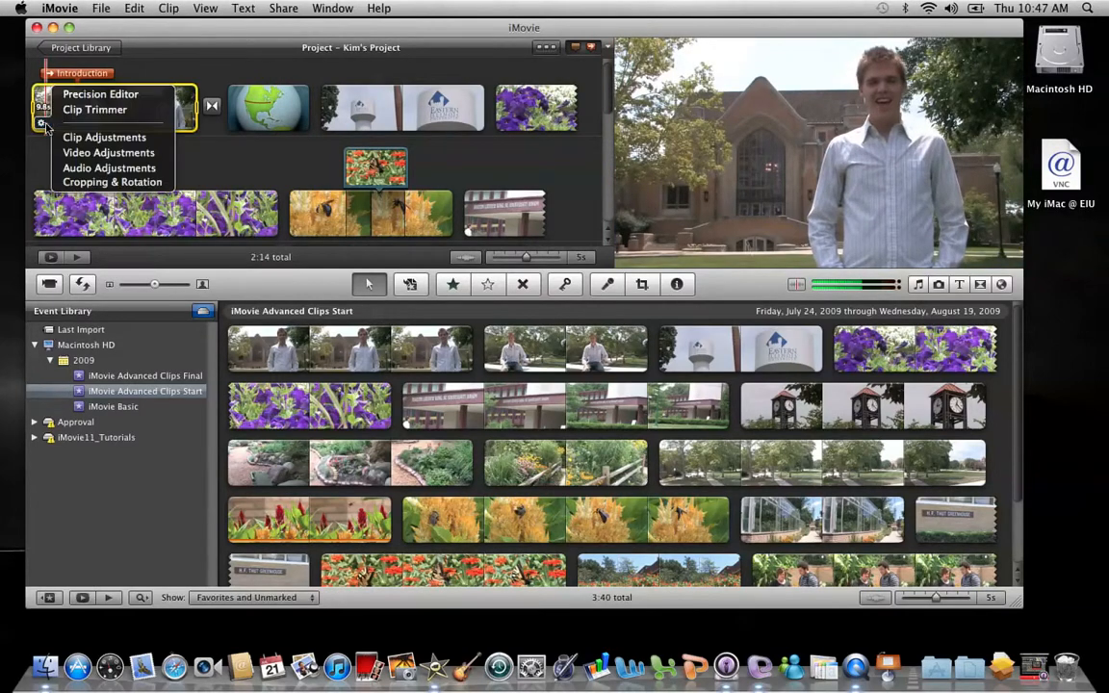
In Audio Adjustments, enable 'Reduce background noise by' at 70% and confirm with Done.
left_click(109, 167)
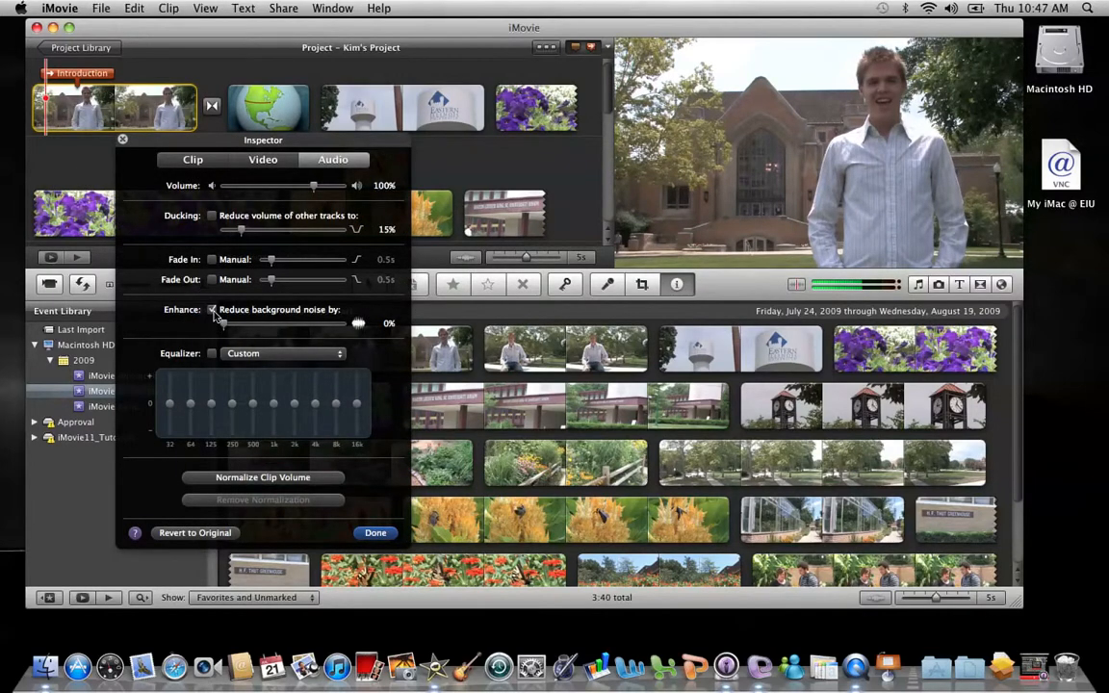
left_click(211, 309)
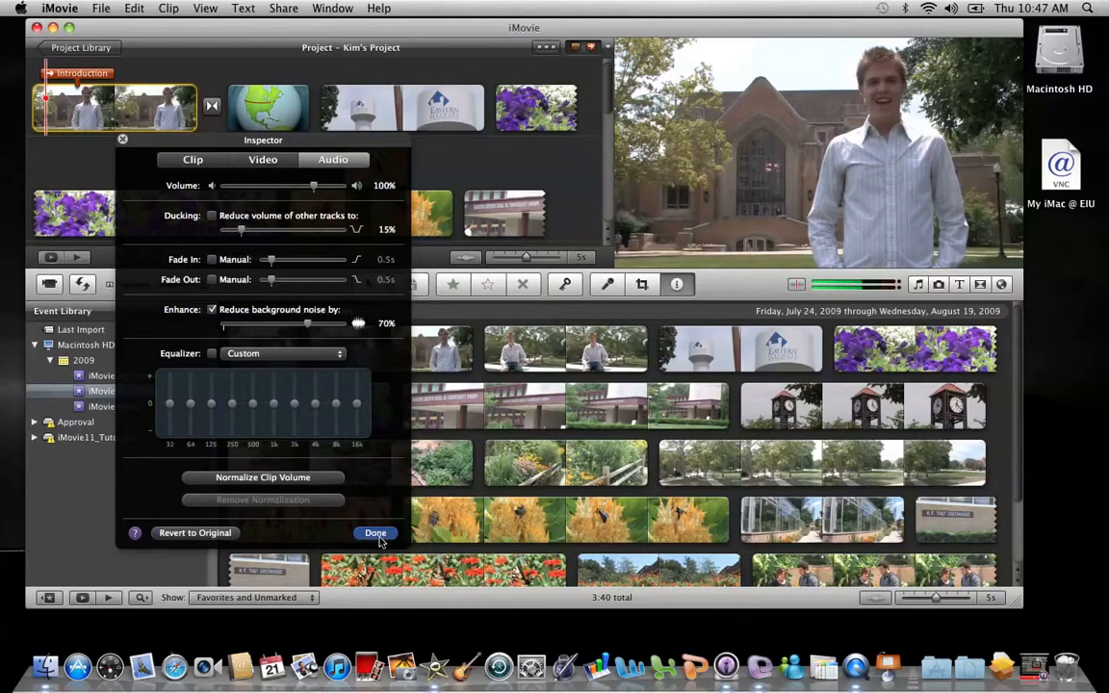
left_click(375, 532)
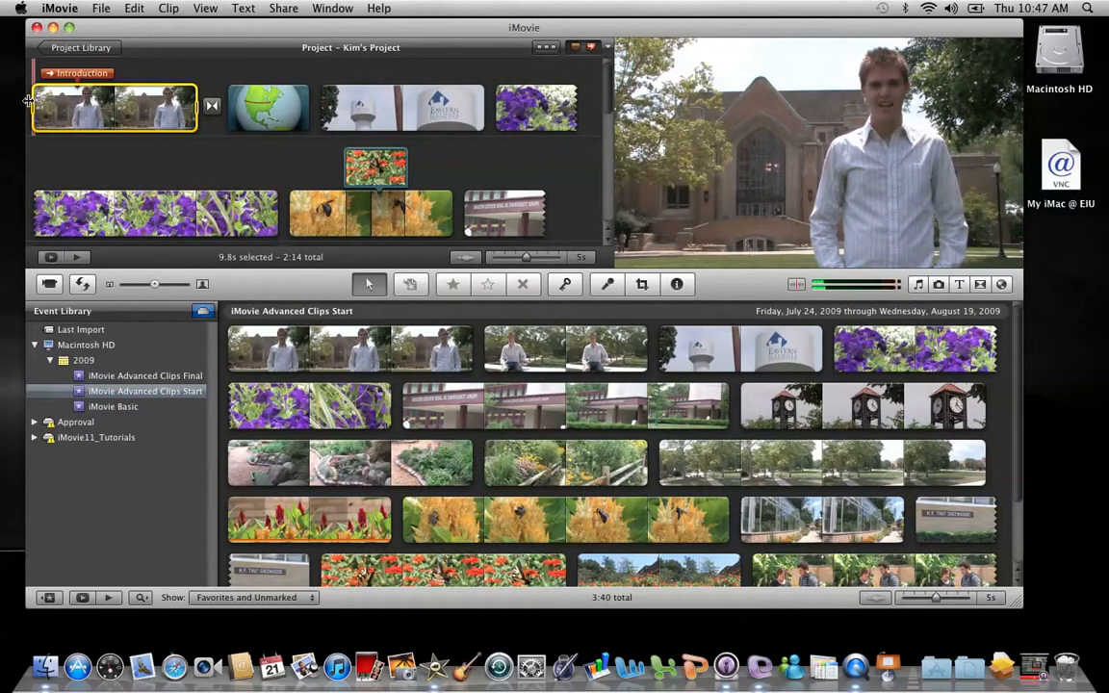